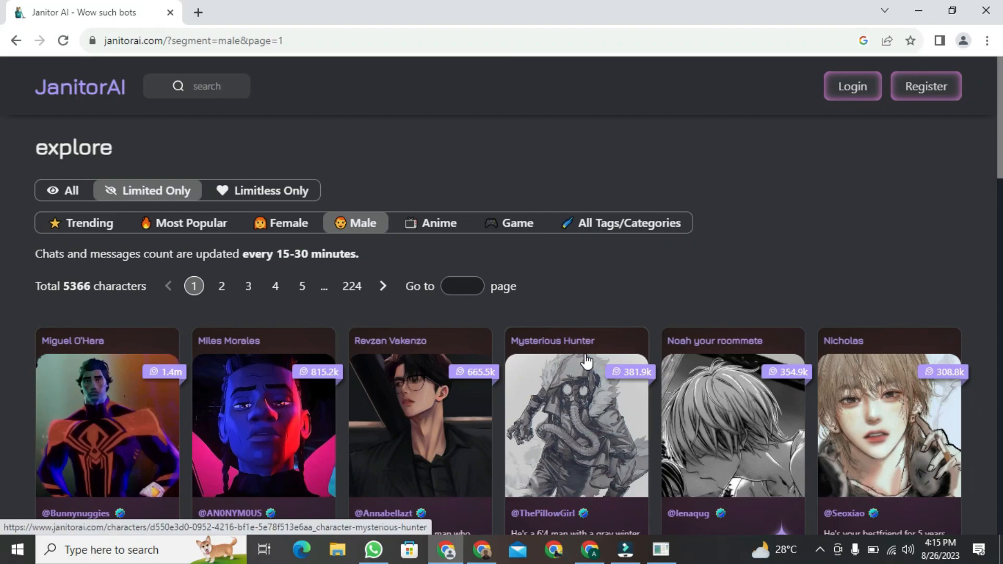
Sign up for a Janitor AI account using 'Register with Google'
scroll(down, 3)
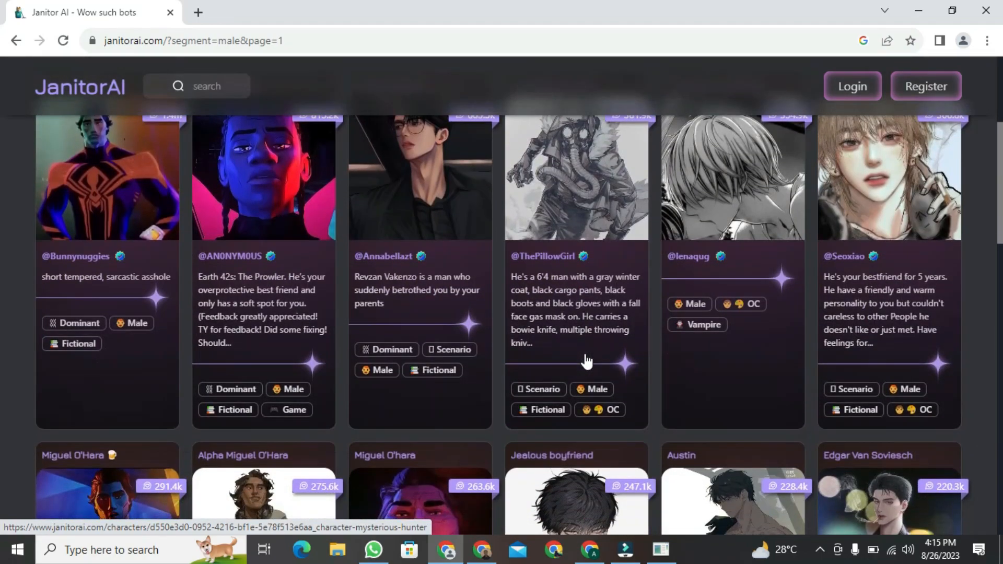
scroll(up, 3)
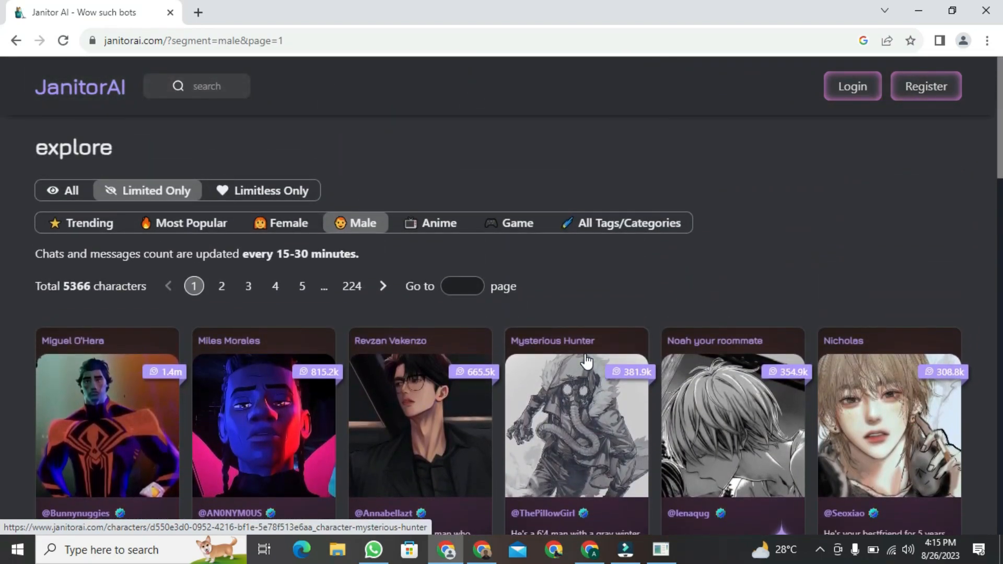
mouse_move(796, 218)
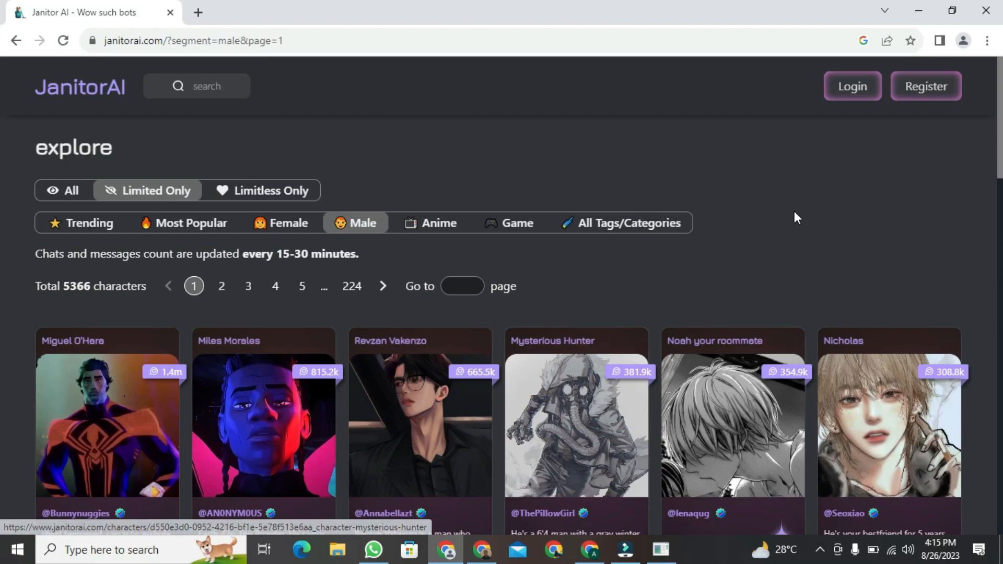
scroll(down, 3)
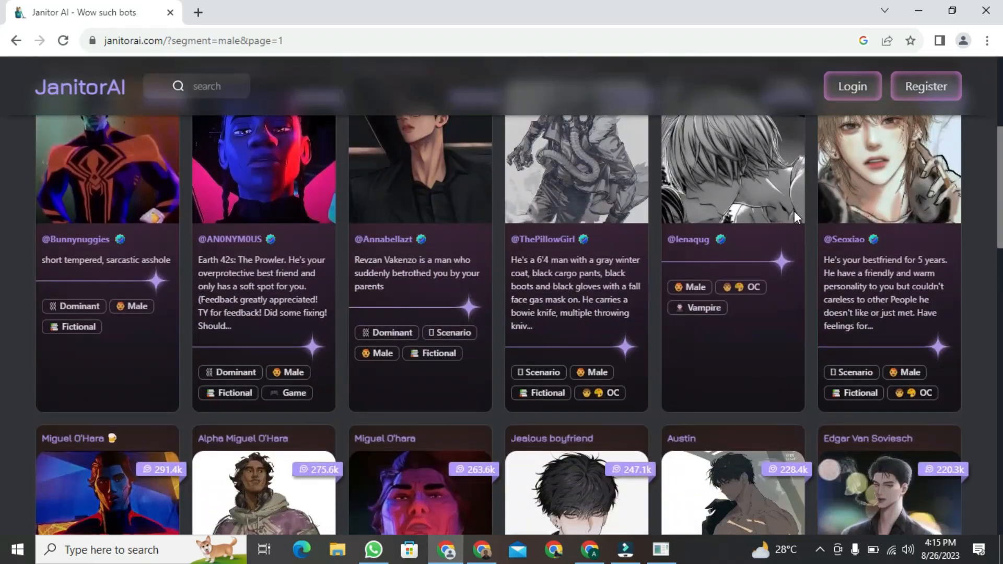
scroll(up, 3)
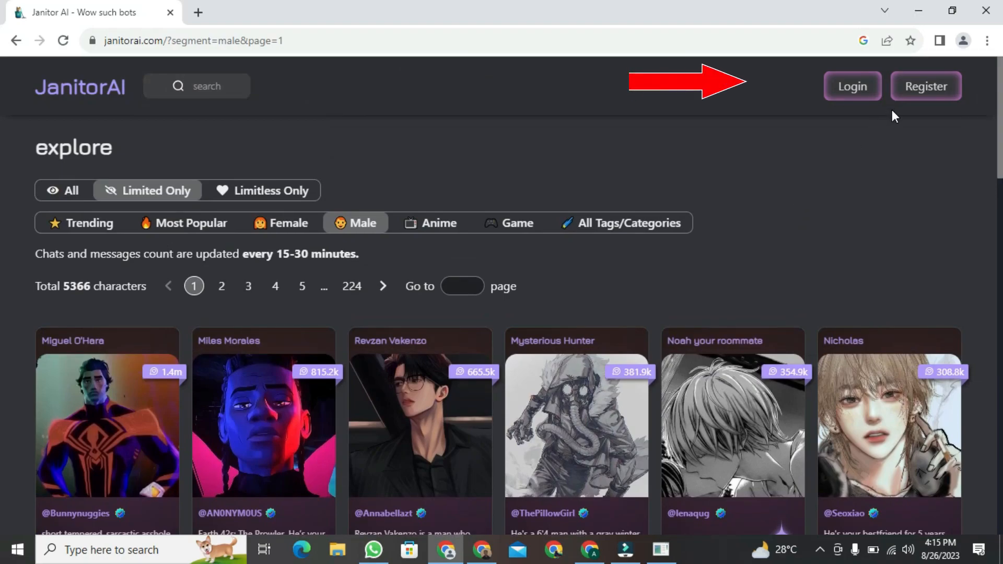
click(925, 86)
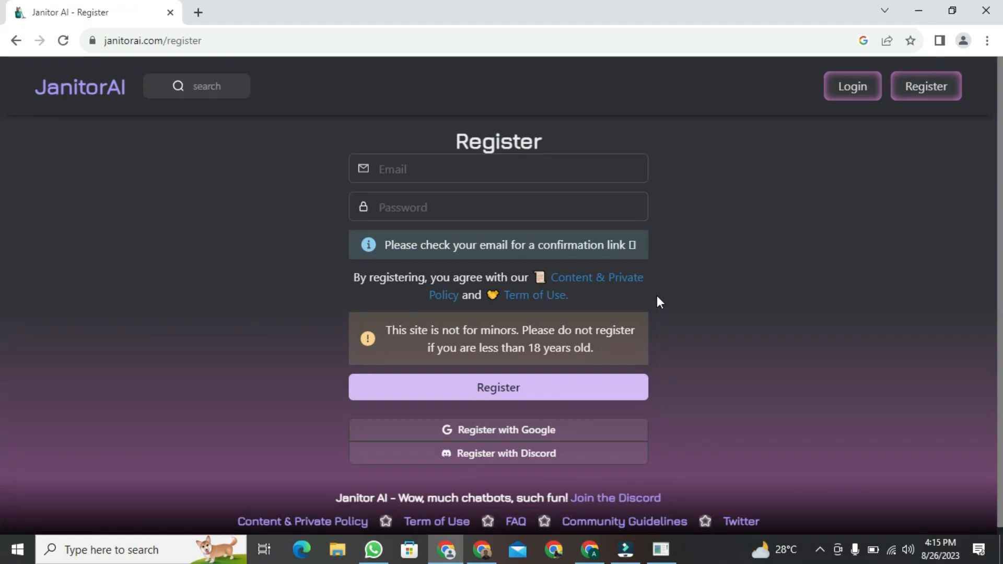
mouse_move(701, 390)
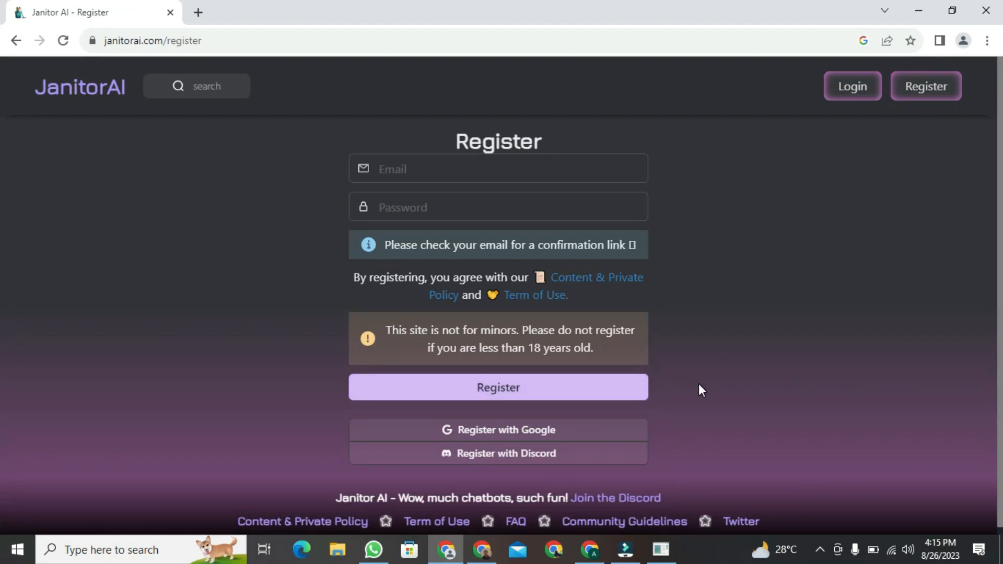
mouse_move(671, 419)
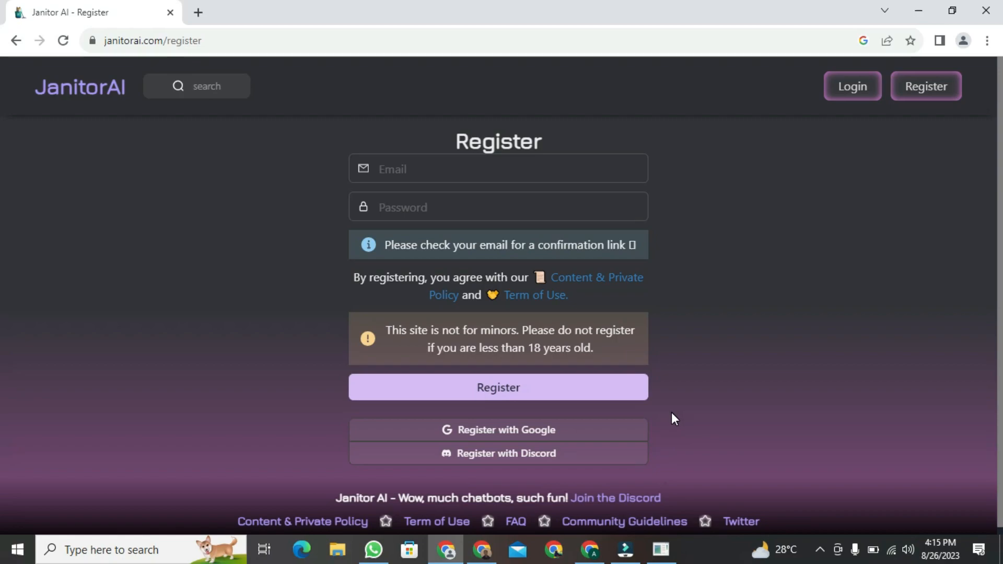
mouse_move(616, 416)
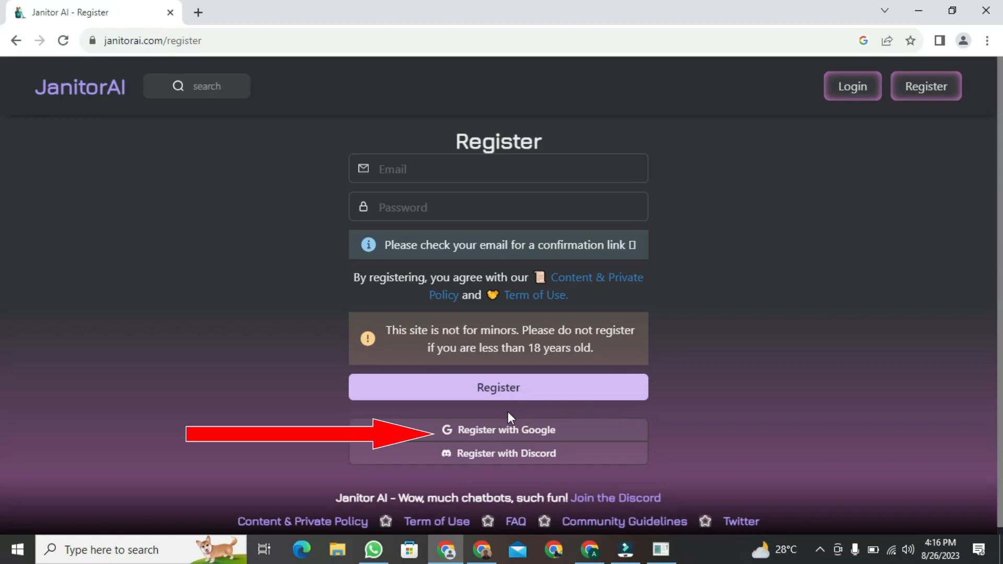
mouse_move(533, 433)
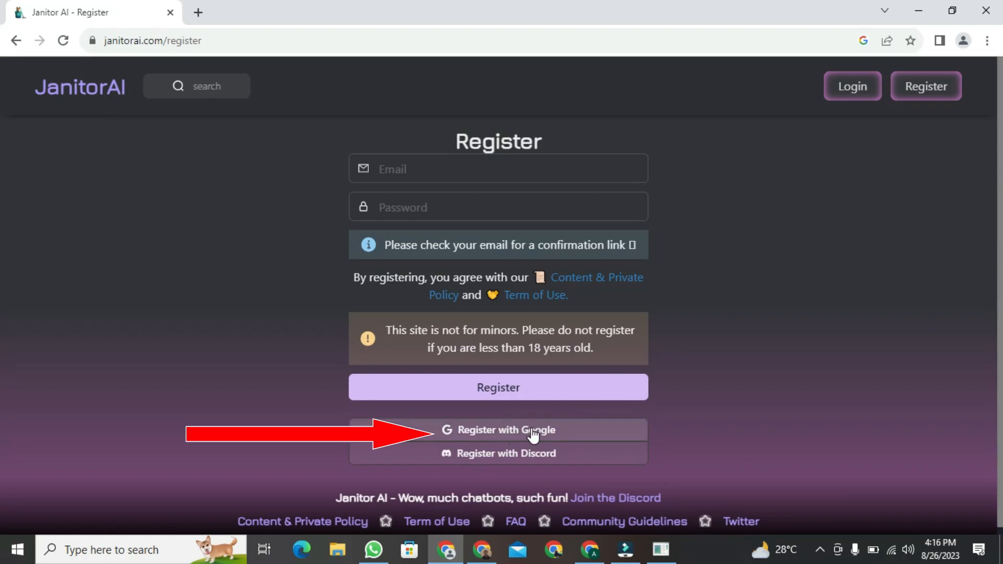
click(504, 430)
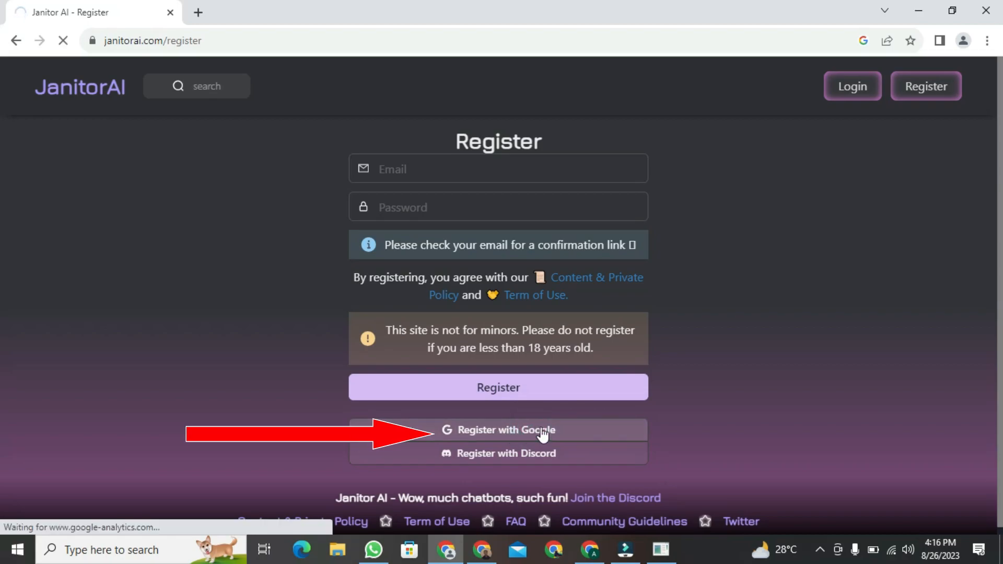
click(505, 430)
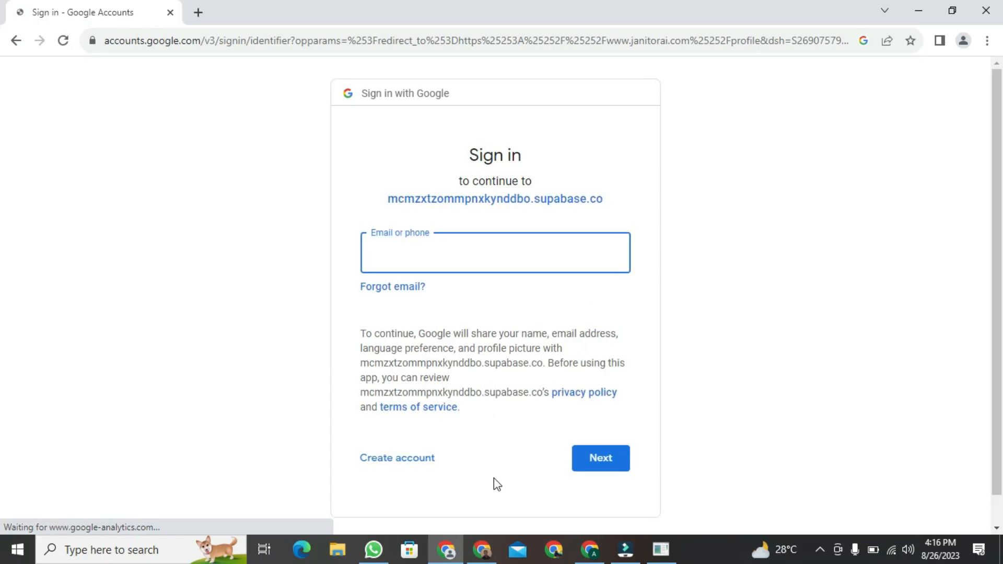
click(262, 12)
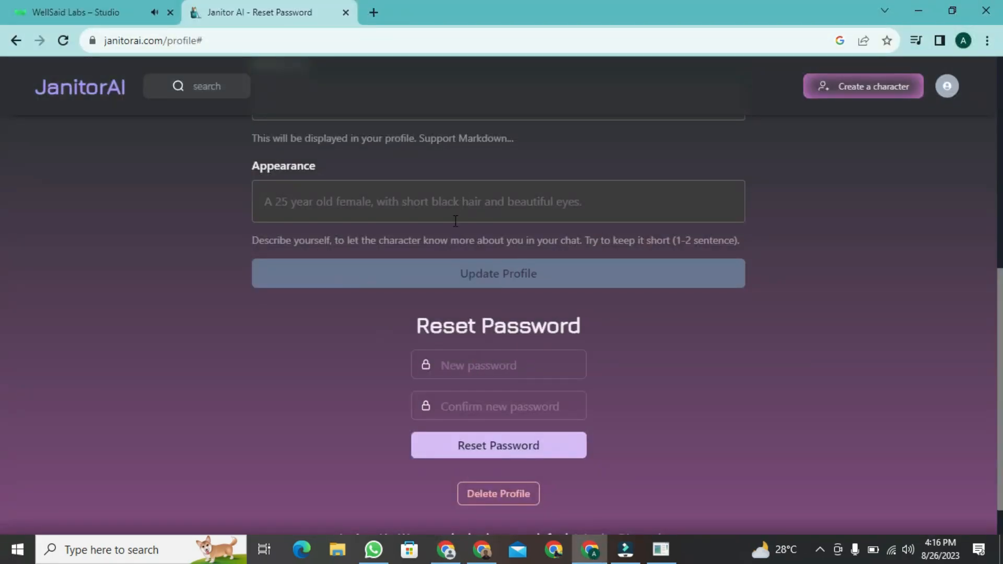
scroll(up, 3)
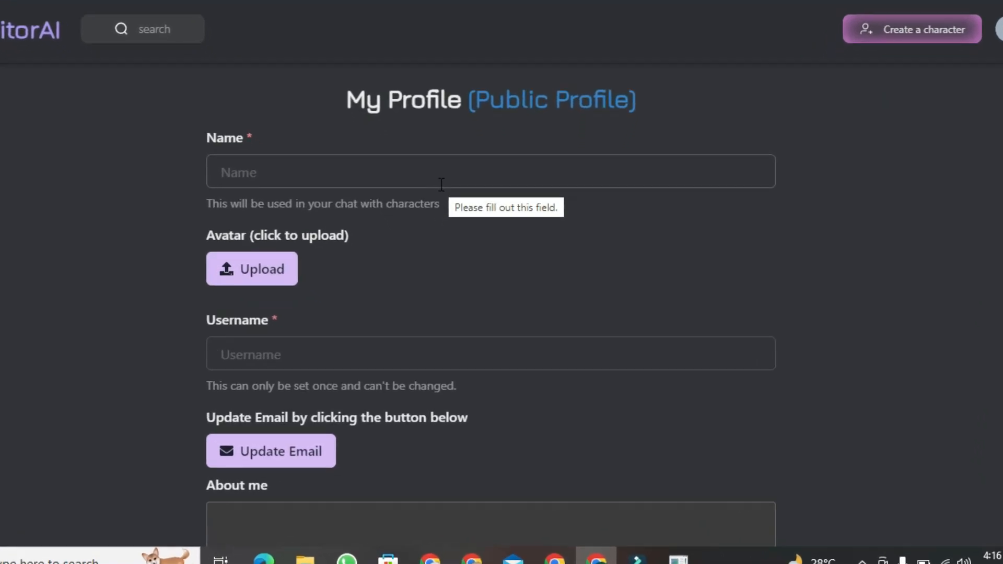
scroll(down, 3)
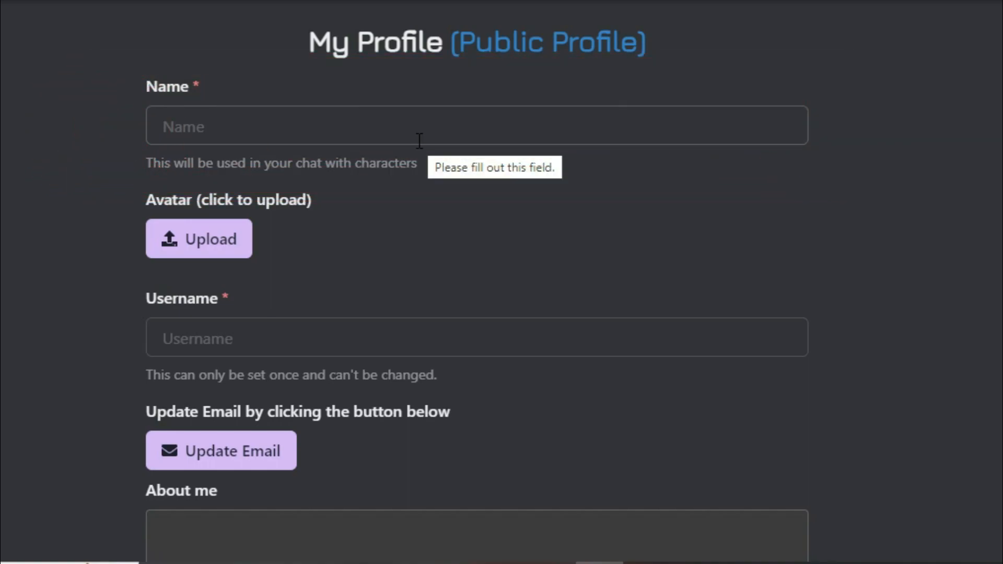
scroll(down, 3)
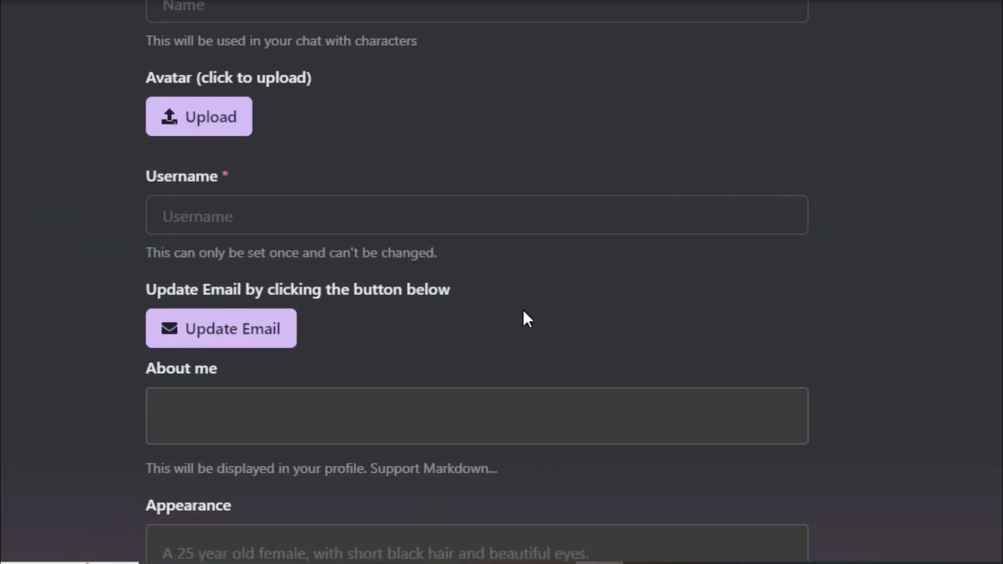
scroll(down, 3)
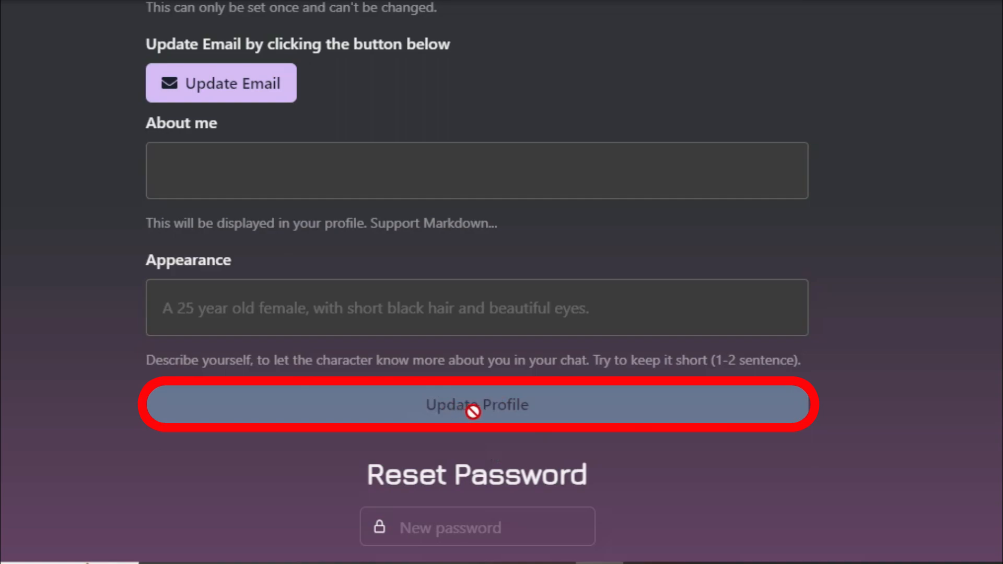
Submit the new password in the Reset Password form
scroll(down, 3)
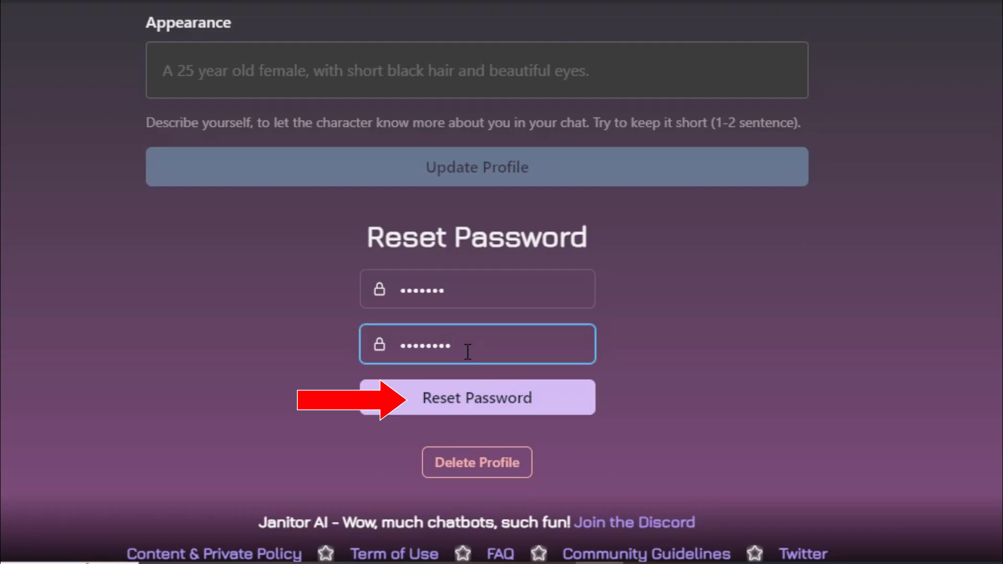
click(476, 397)
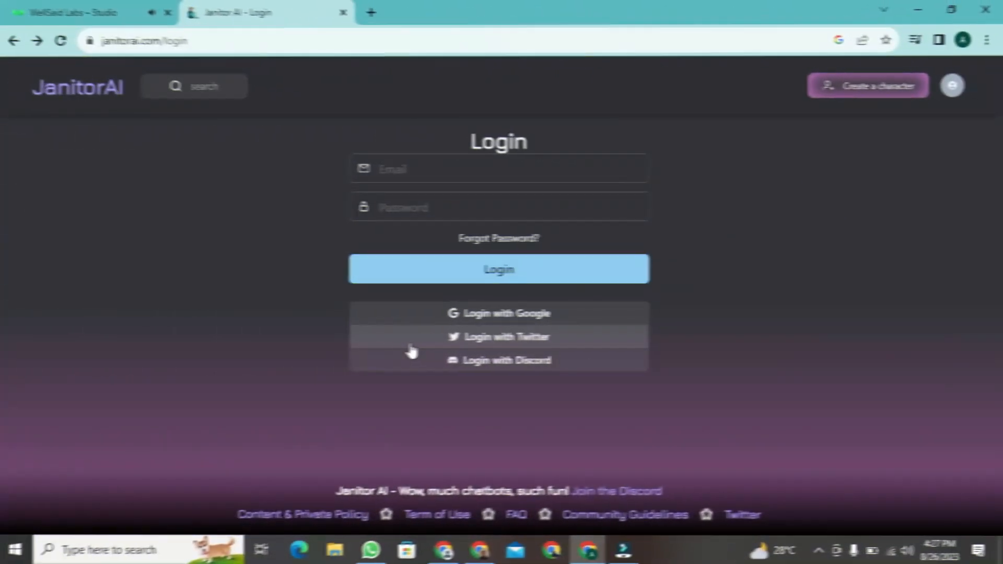
mouse_move(448, 317)
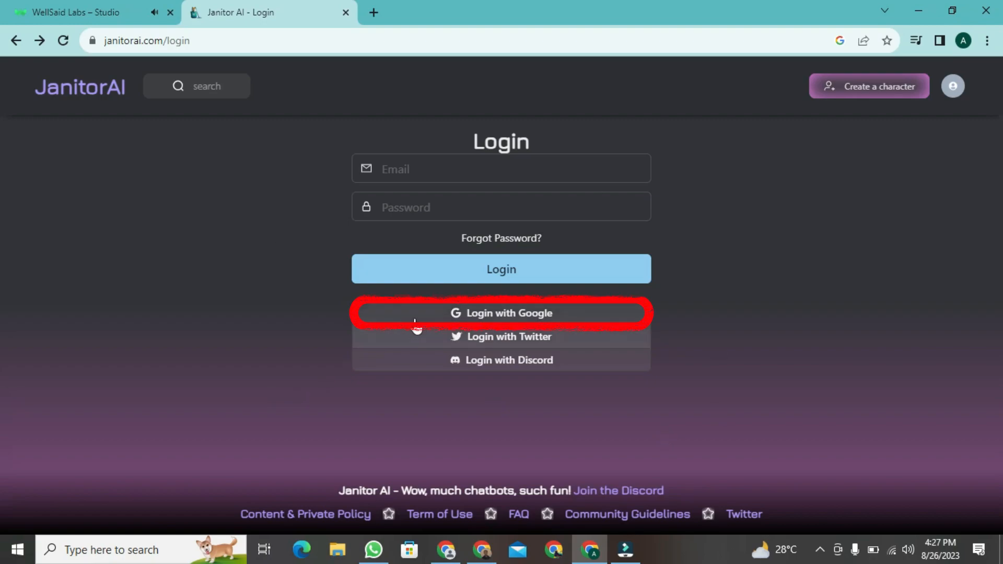
Log in to Janitor AI using 'Login with Google'
click(501, 313)
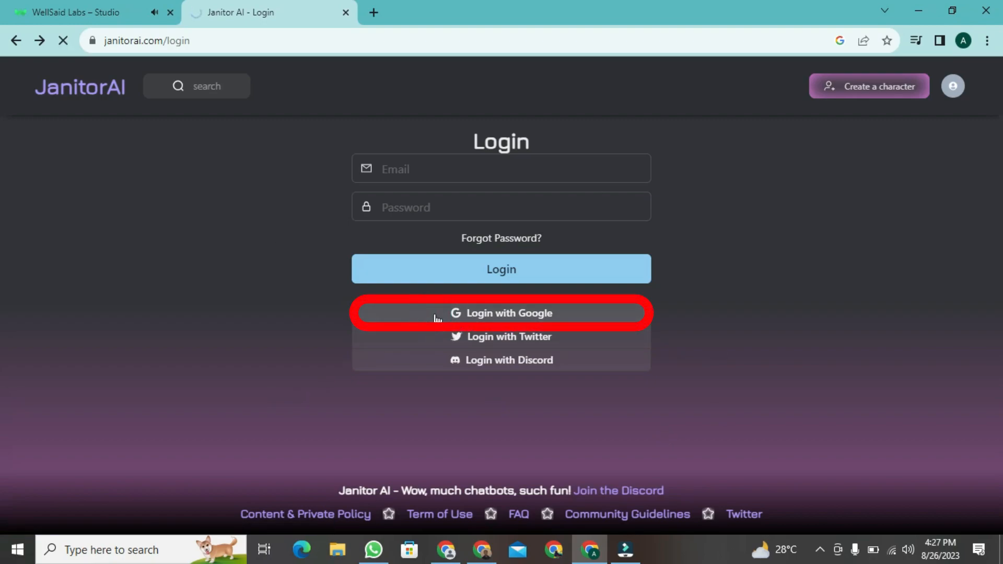
click(501, 313)
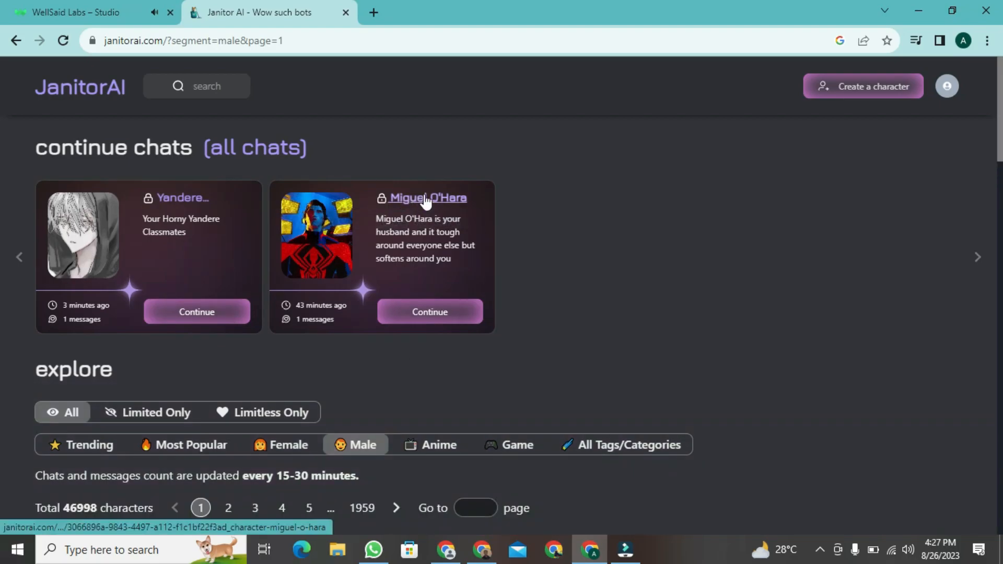
Start a chat with Miguel O'Hara from his character page in continue chats
click(427, 198)
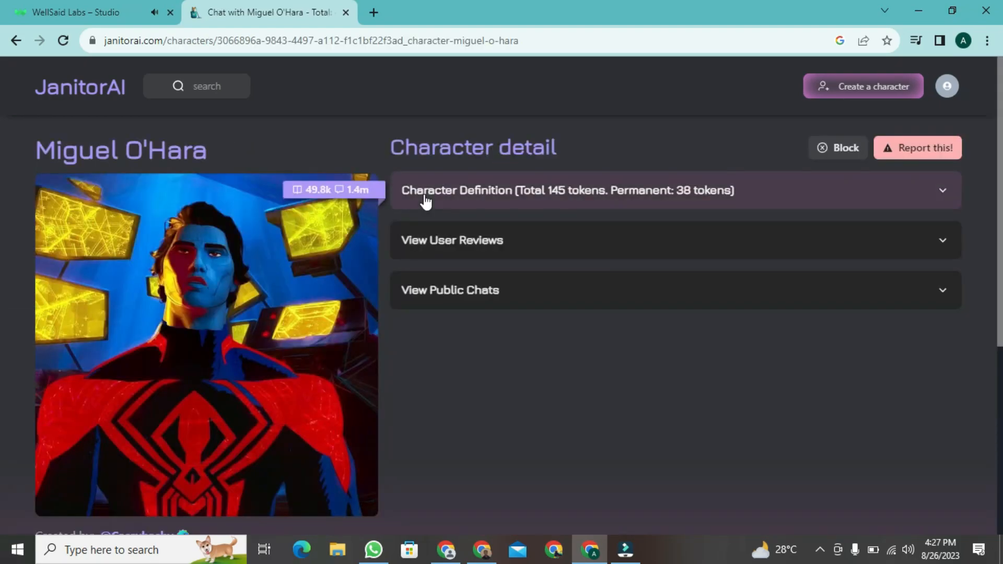
mouse_move(463, 350)
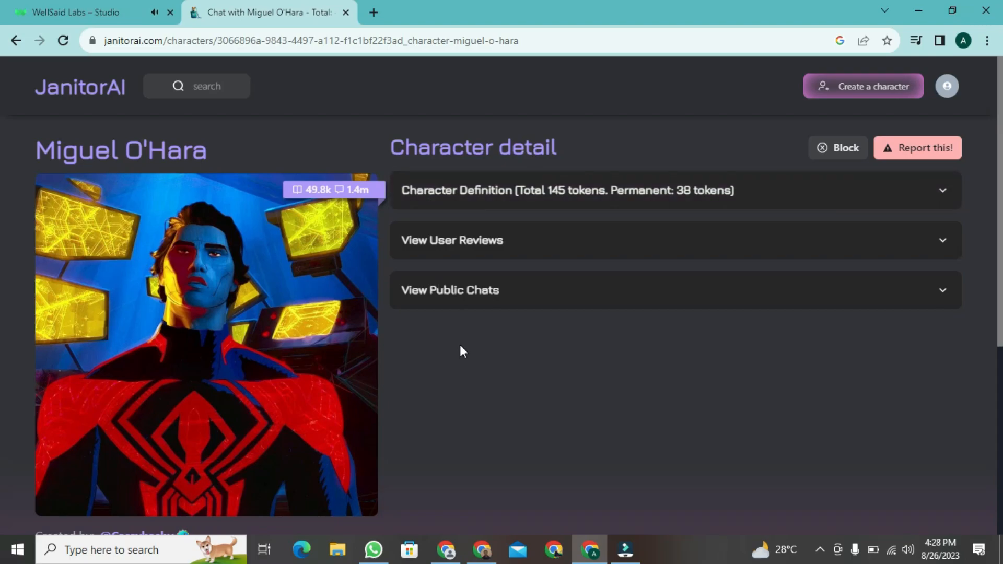
scroll(down, 3)
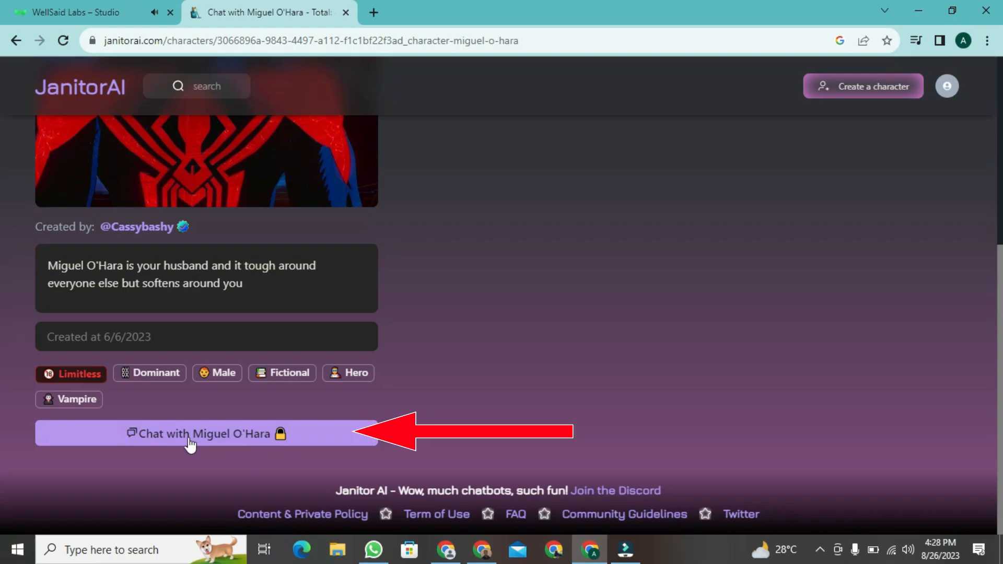
click(206, 433)
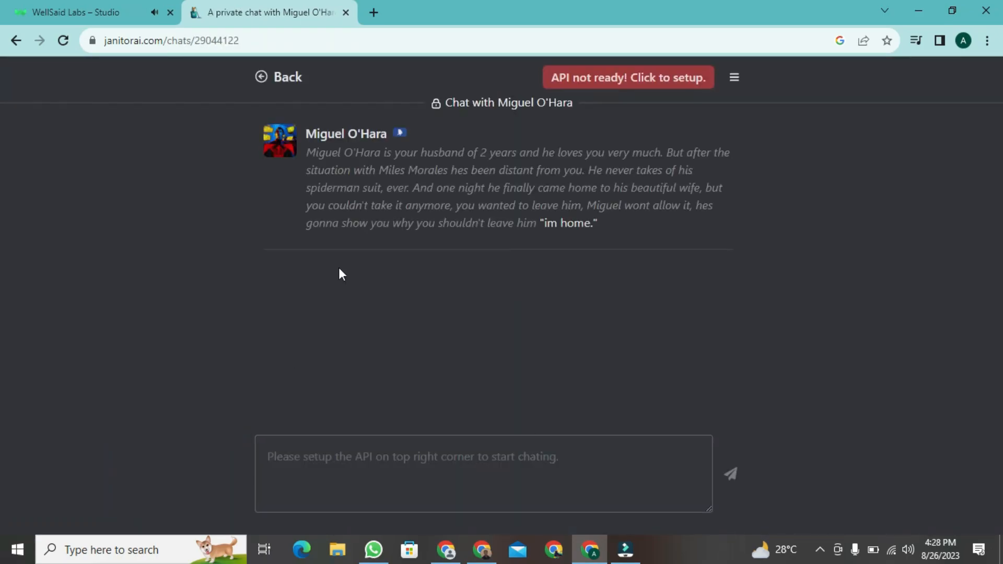
mouse_move(385, 254)
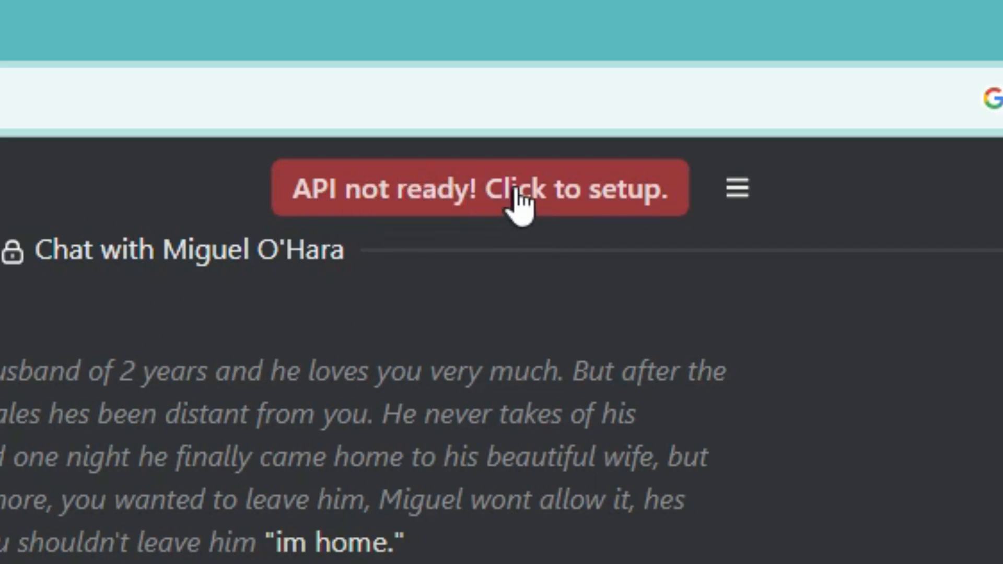
Open API Settings from the red 'API not ready!' banner and focus the OpenAI Key field
click(478, 187)
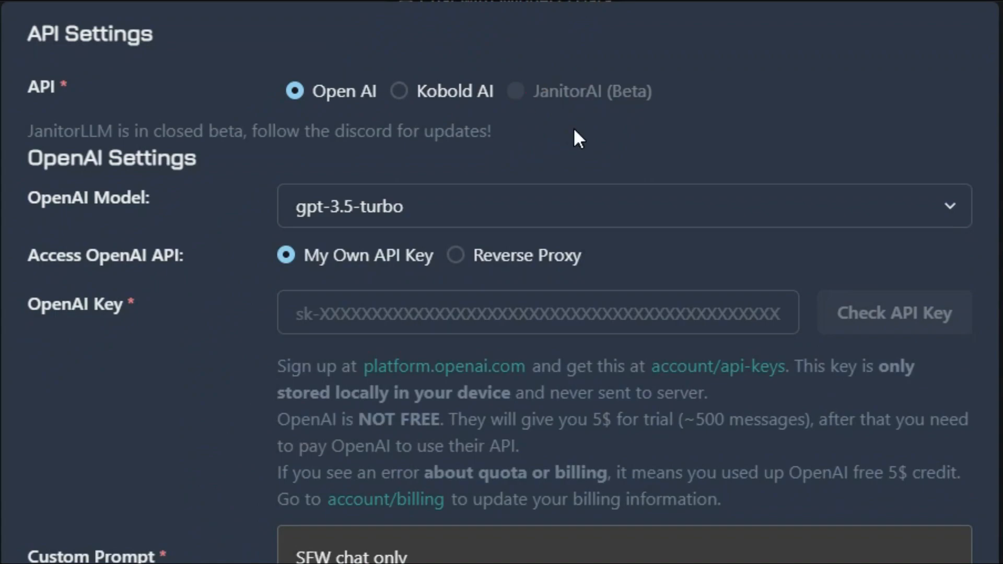
mouse_move(251, 257)
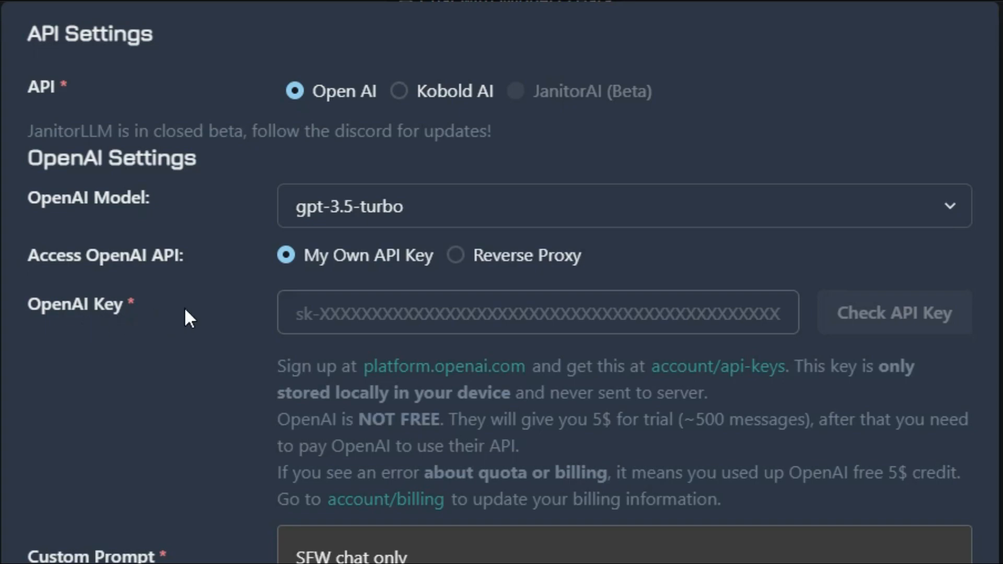
click(391, 313)
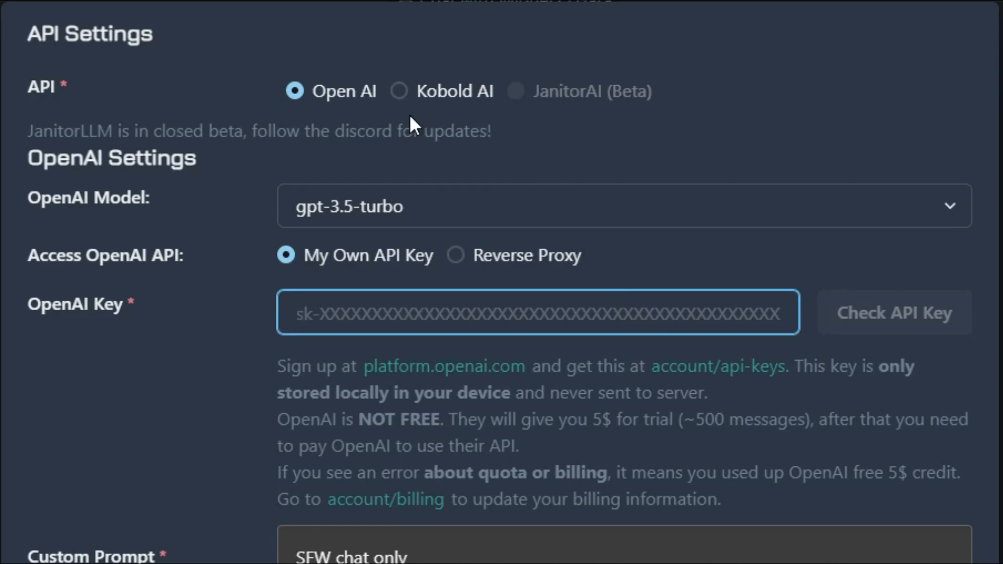
Select Kobold AI as the API and open the ColabKobold GPU search result
click(398, 91)
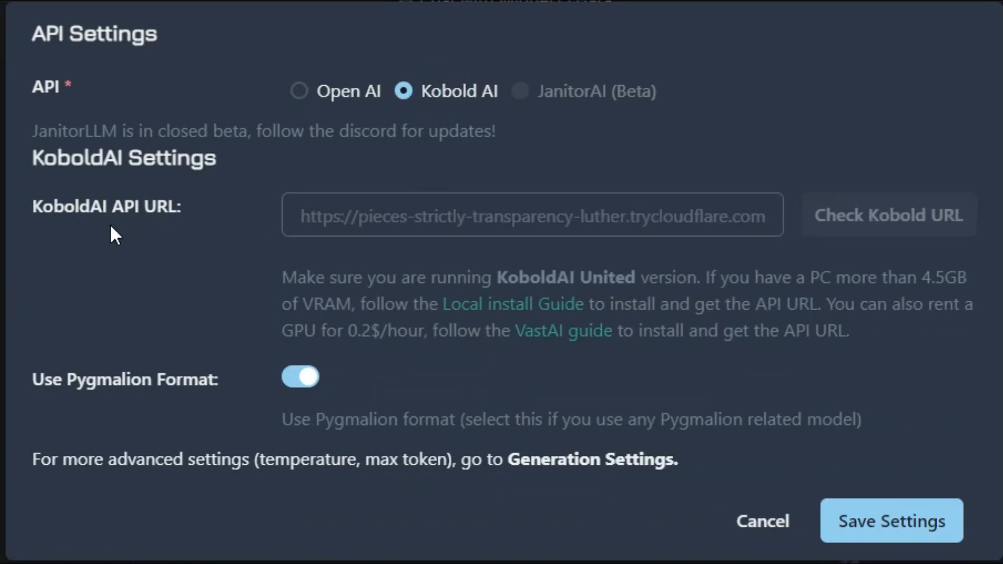
mouse_move(232, 221)
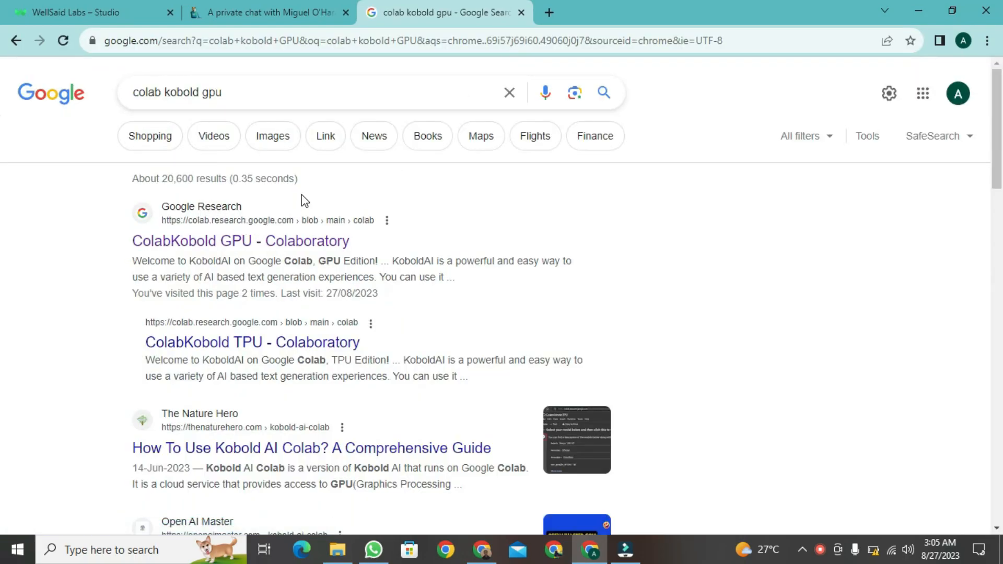
click(240, 240)
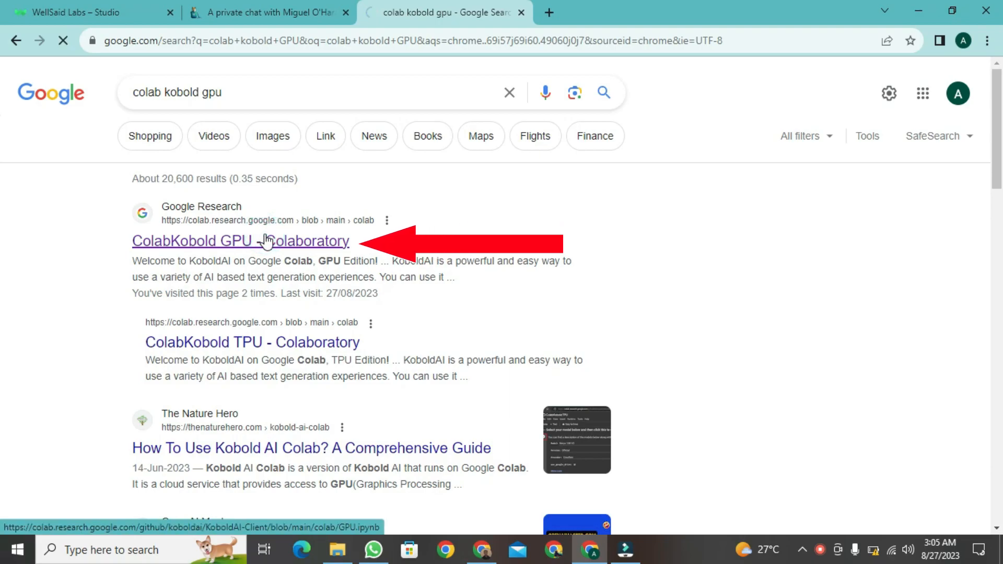
click(240, 241)
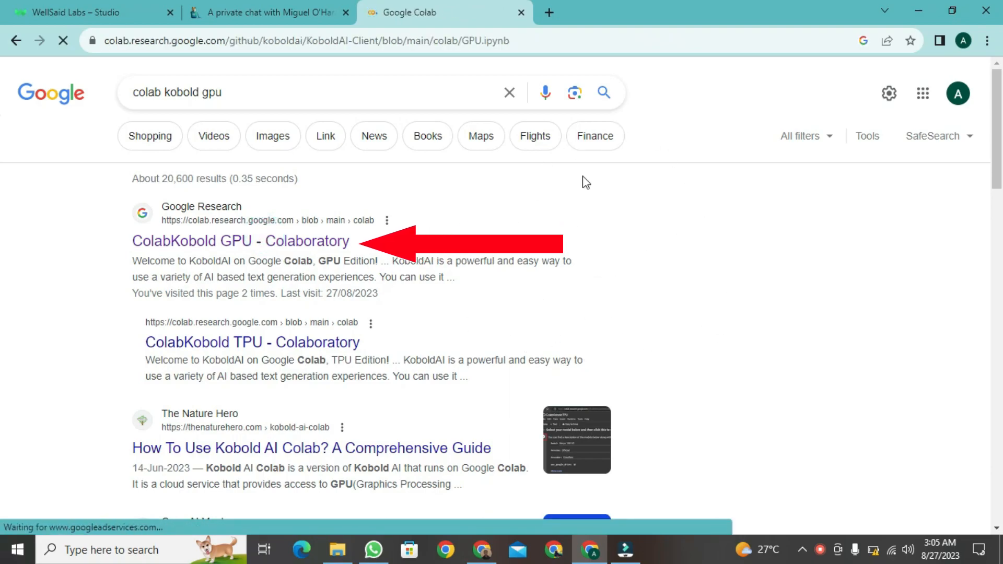
Run the 'Tap this if you play on Mobile' cell, confirming 'Run anyway'
click(237, 242)
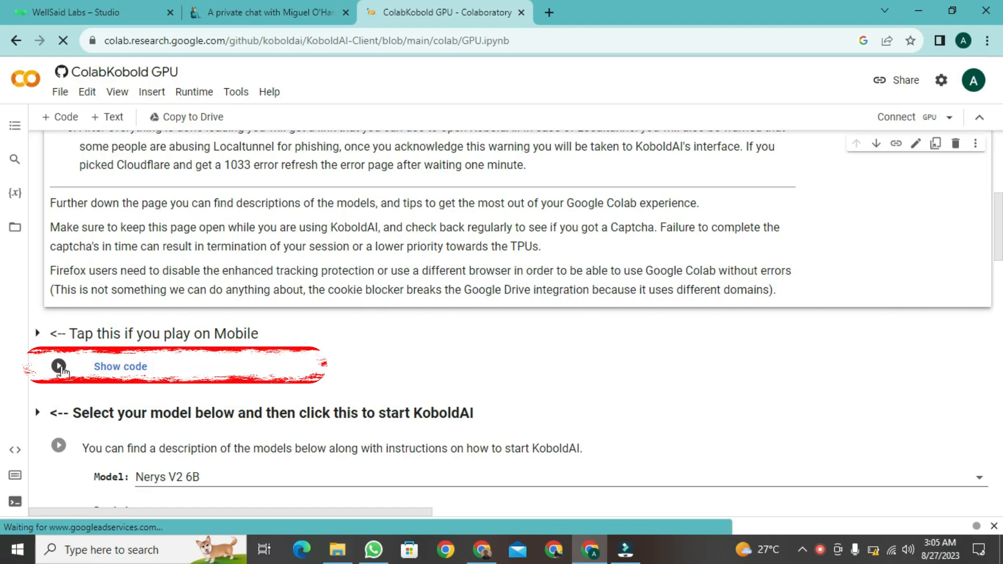
click(58, 365)
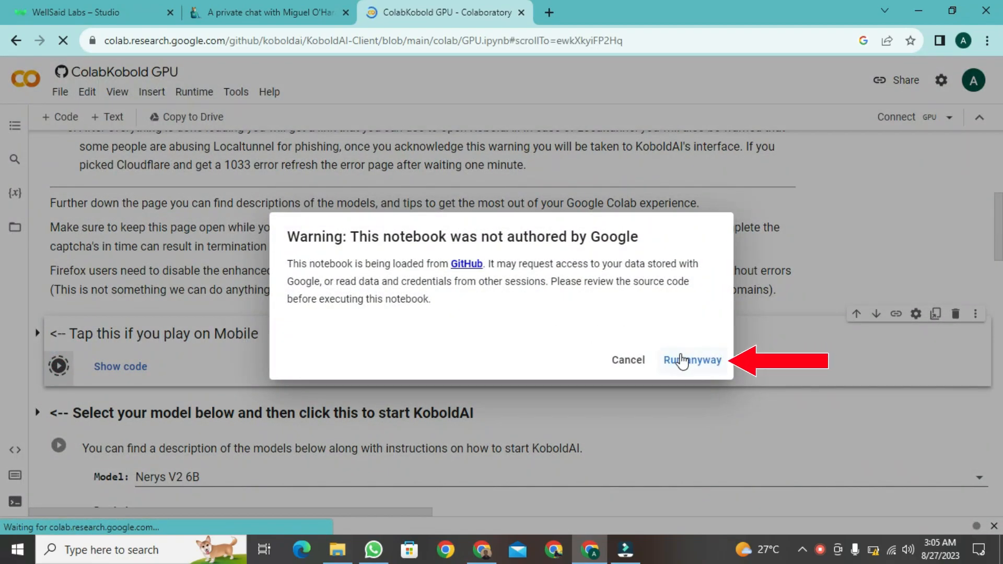
click(692, 359)
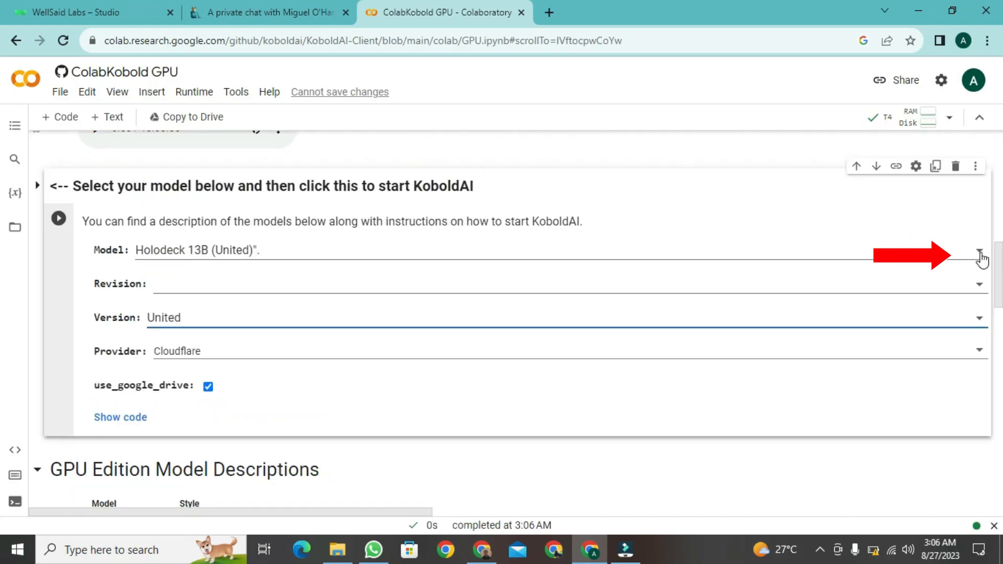
Browse the model list, keeping Holodeck 13B (United), United version and Cloudflare provider
click(977, 250)
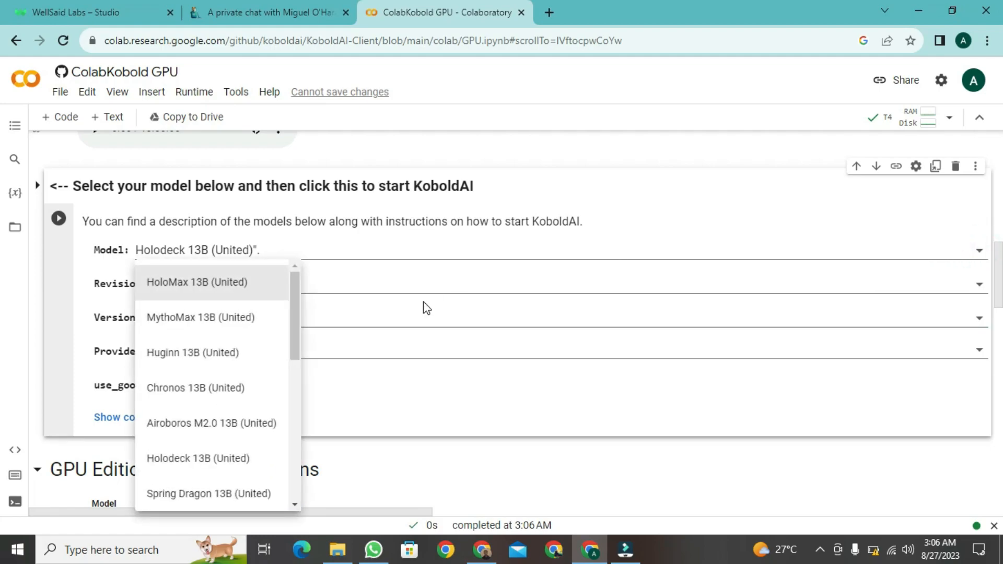
mouse_move(240, 282)
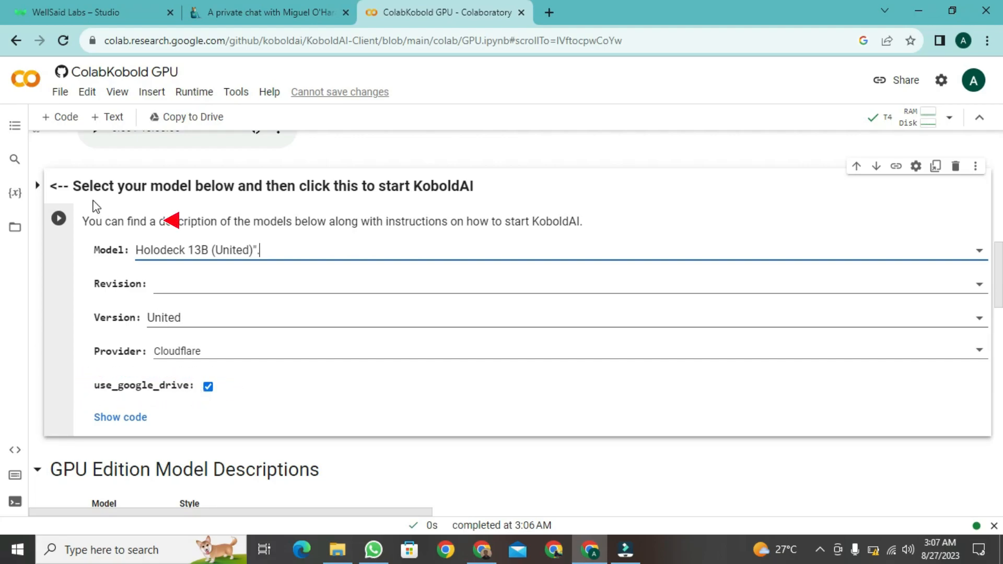
click(58, 219)
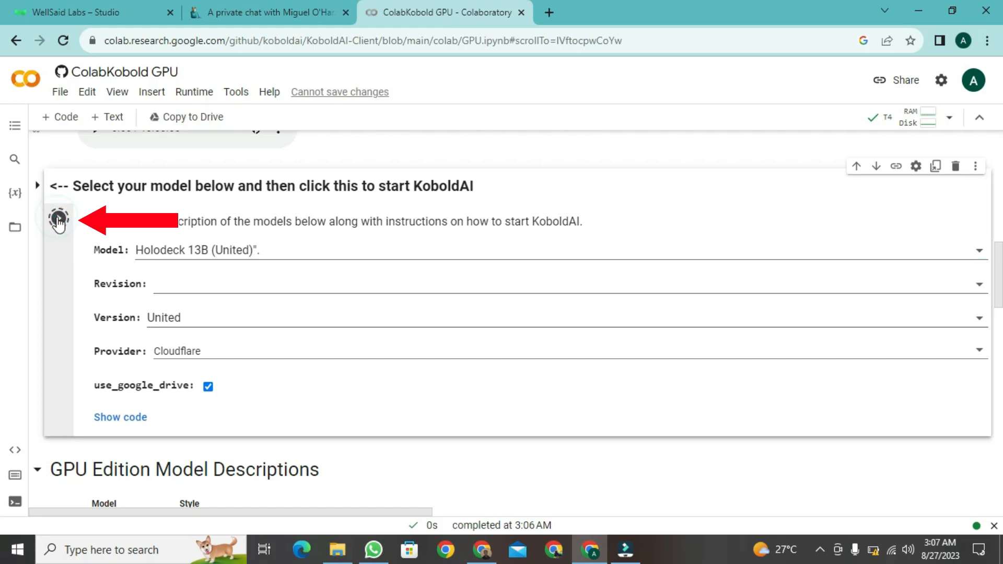
Run the KoboldAI start cell, allow Google Drive access, and return to the Janitor AI tab
click(57, 216)
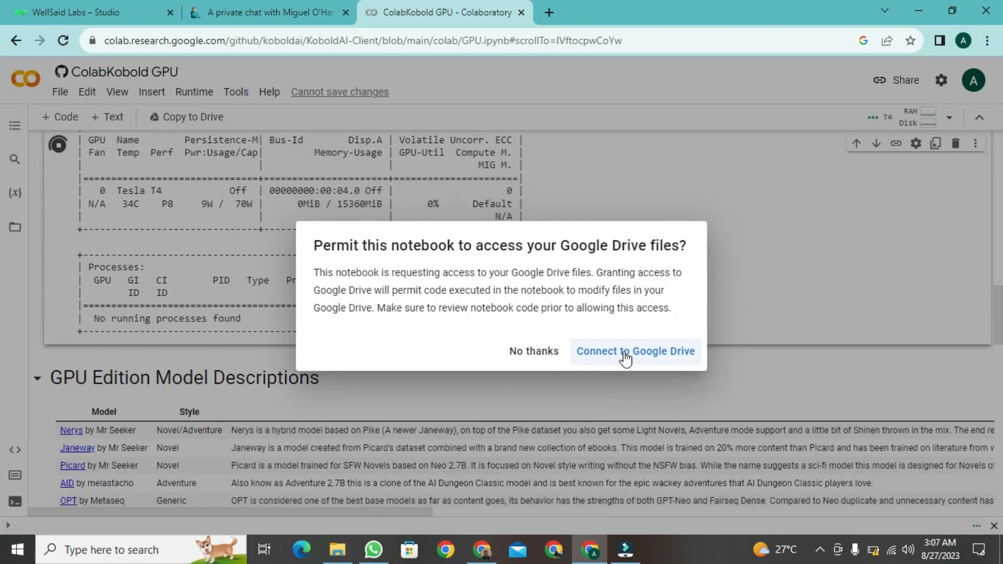
click(634, 350)
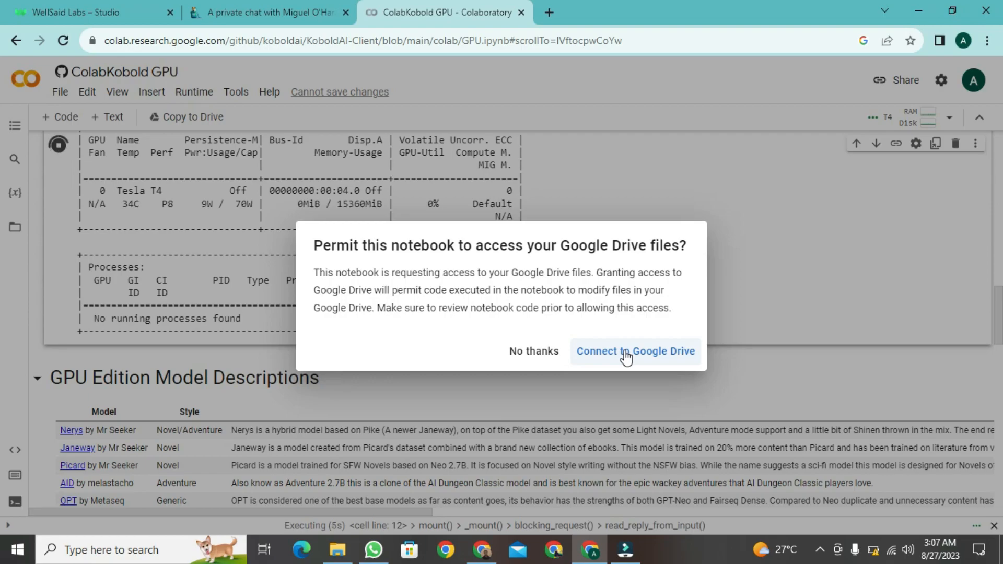
click(634, 350)
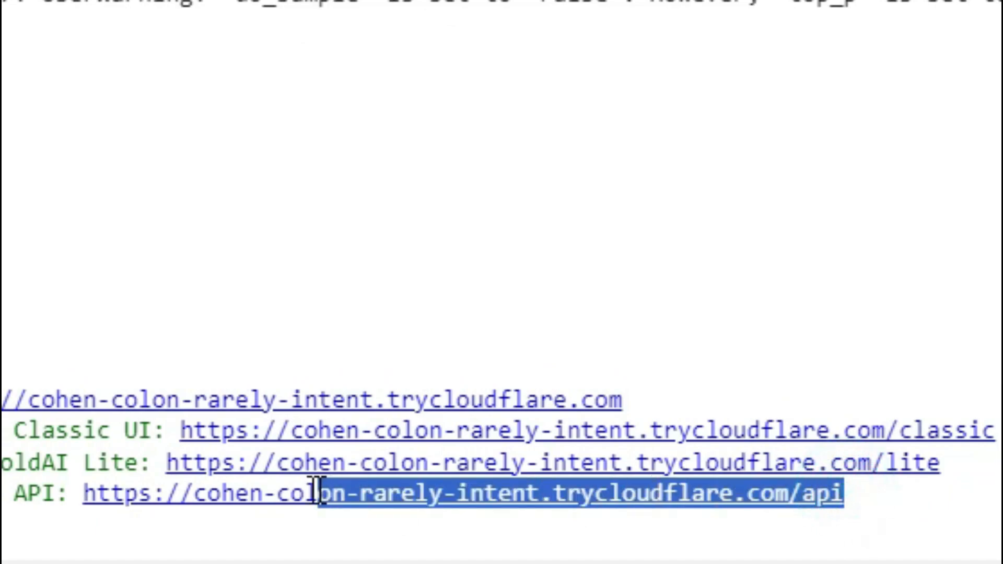
mouse_move(96, 496)
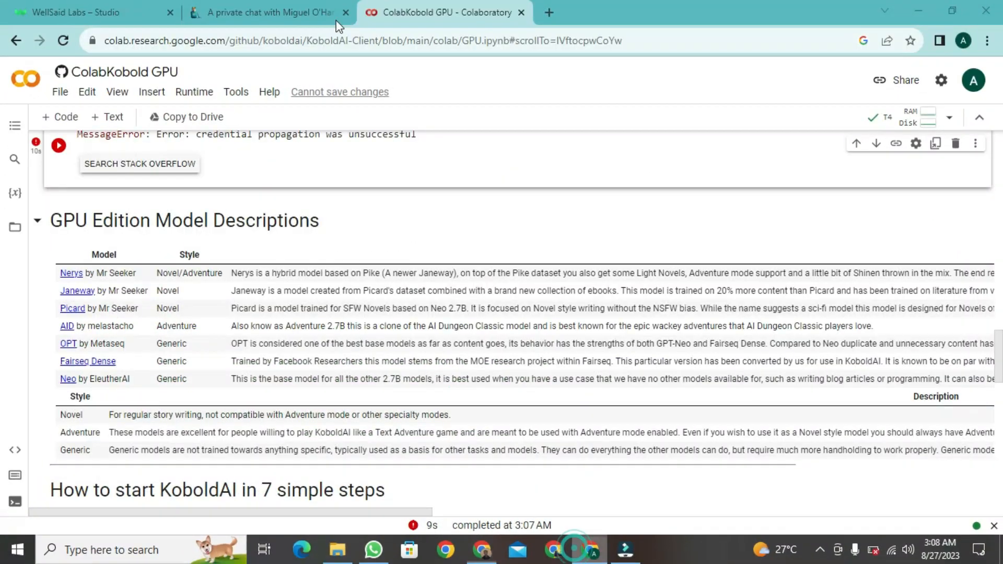
click(269, 12)
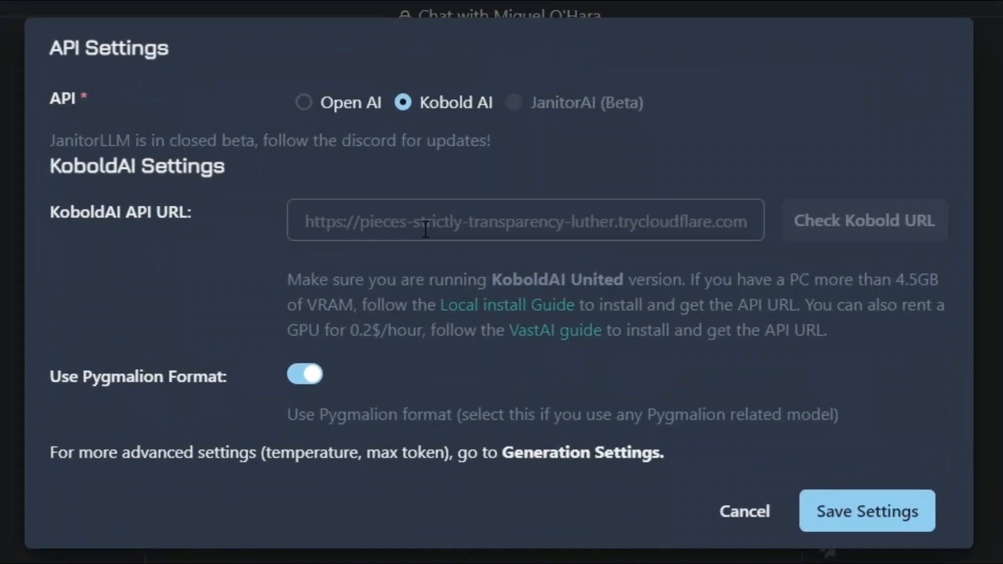
text(https://cohen-colon-rarely-intent.trycloudflare.com/api)
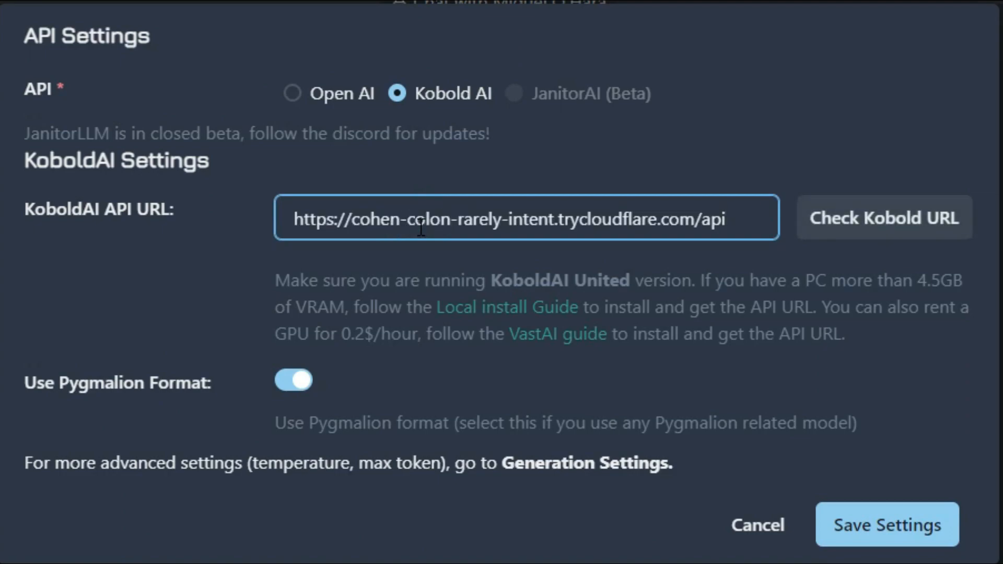
mouse_move(847, 491)
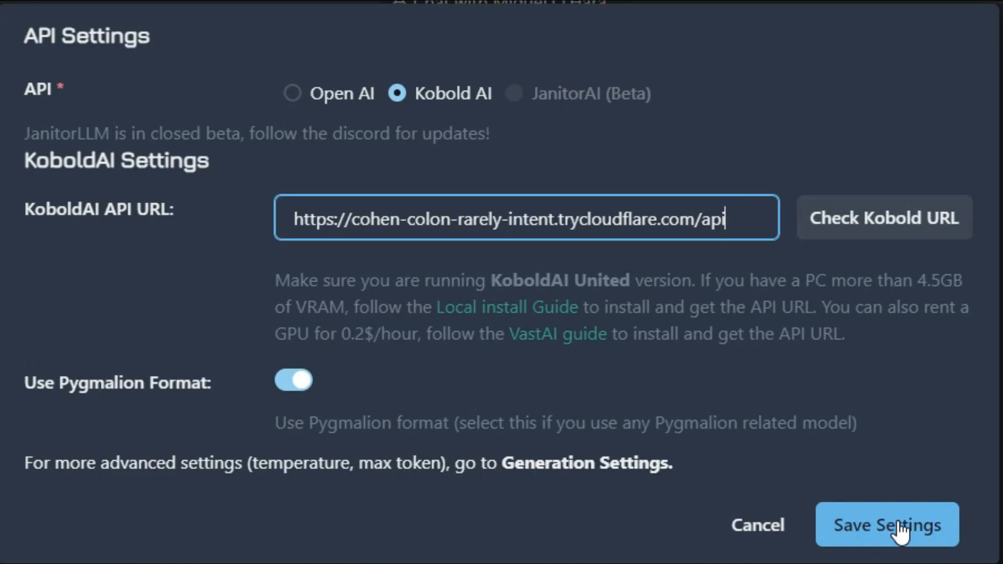
click(887, 524)
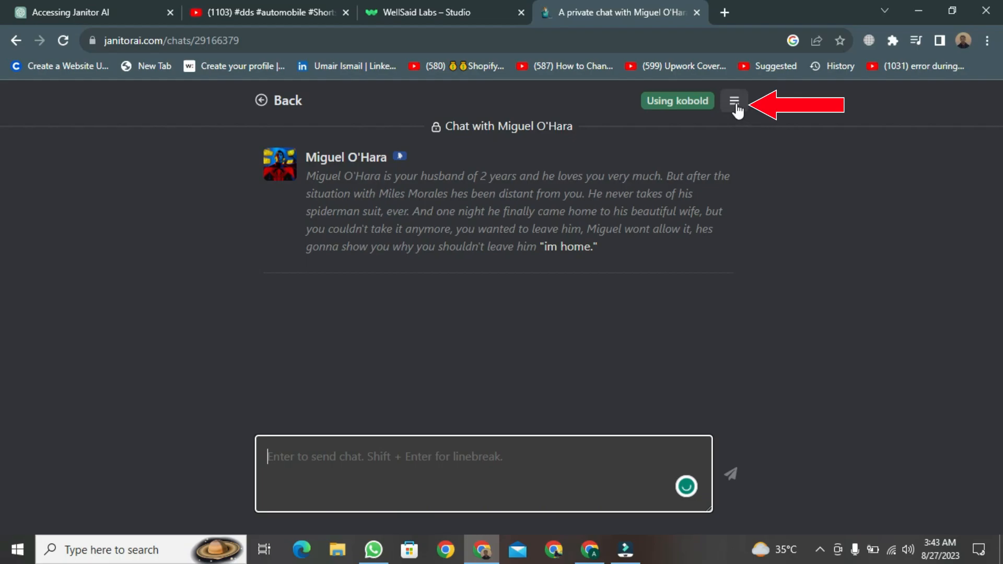
Save the Miguel O'Hara chat's max new tokens, context size and repetition penalty settings
click(733, 100)
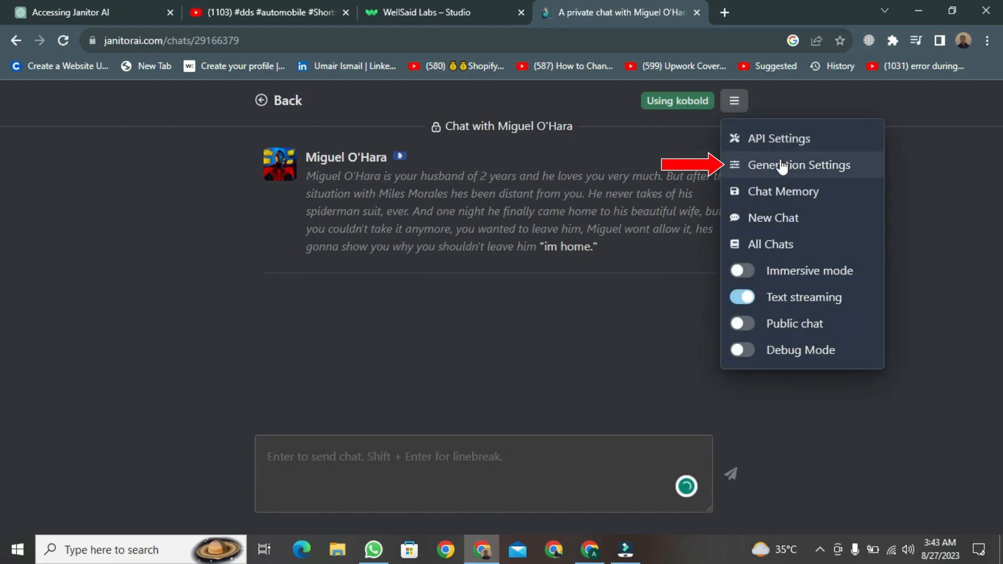
click(800, 165)
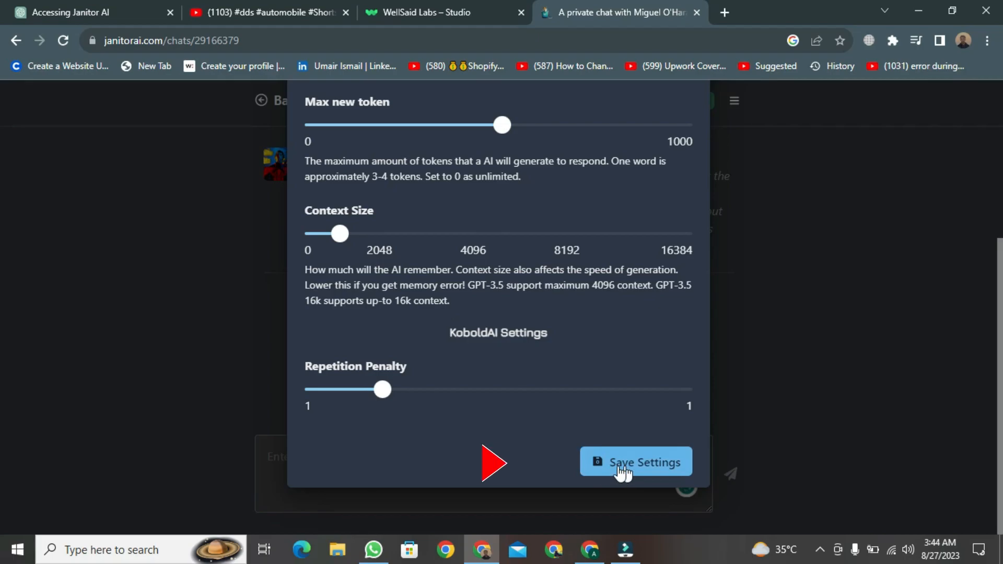
click(635, 461)
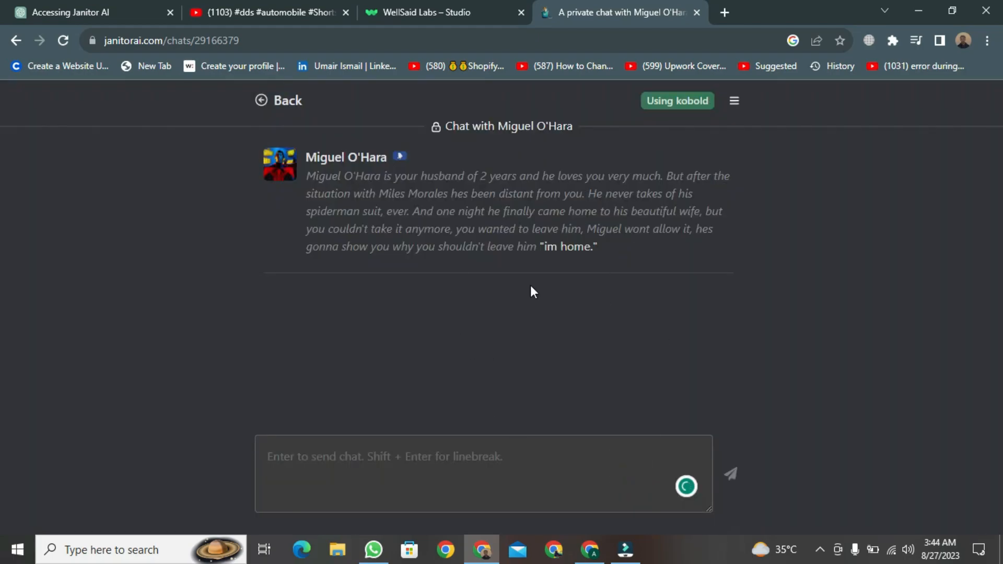
mouse_move(651, 309)
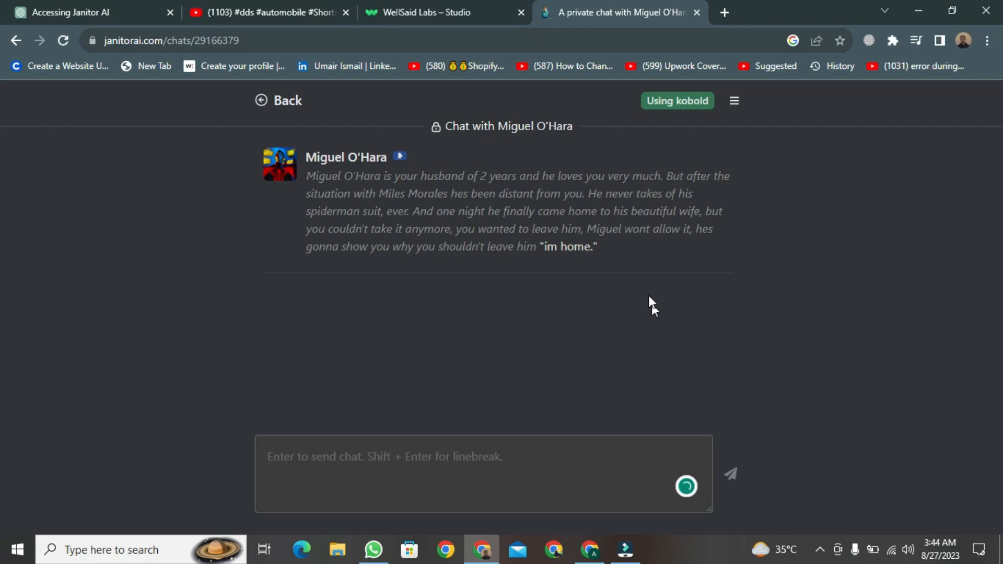
click(411, 445)
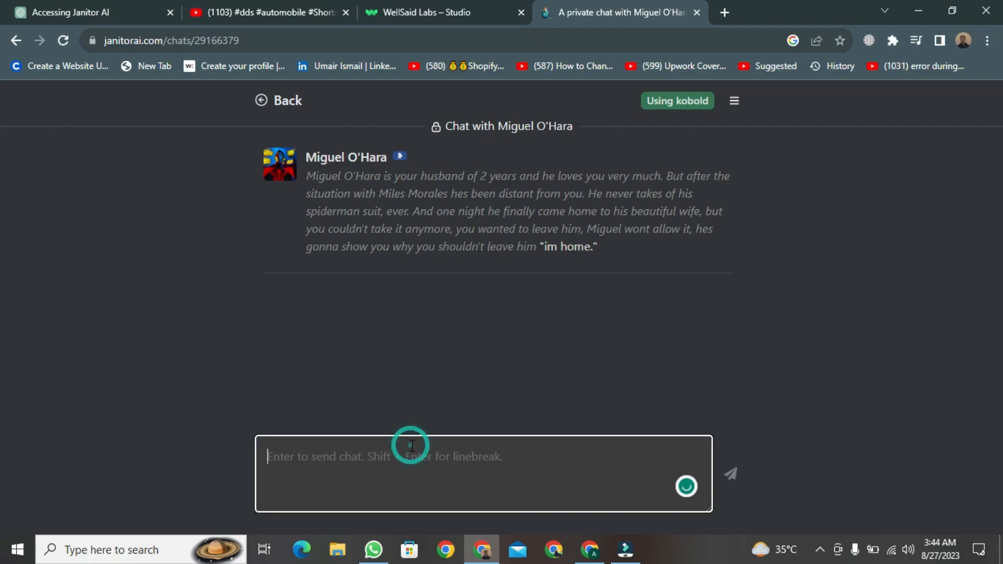